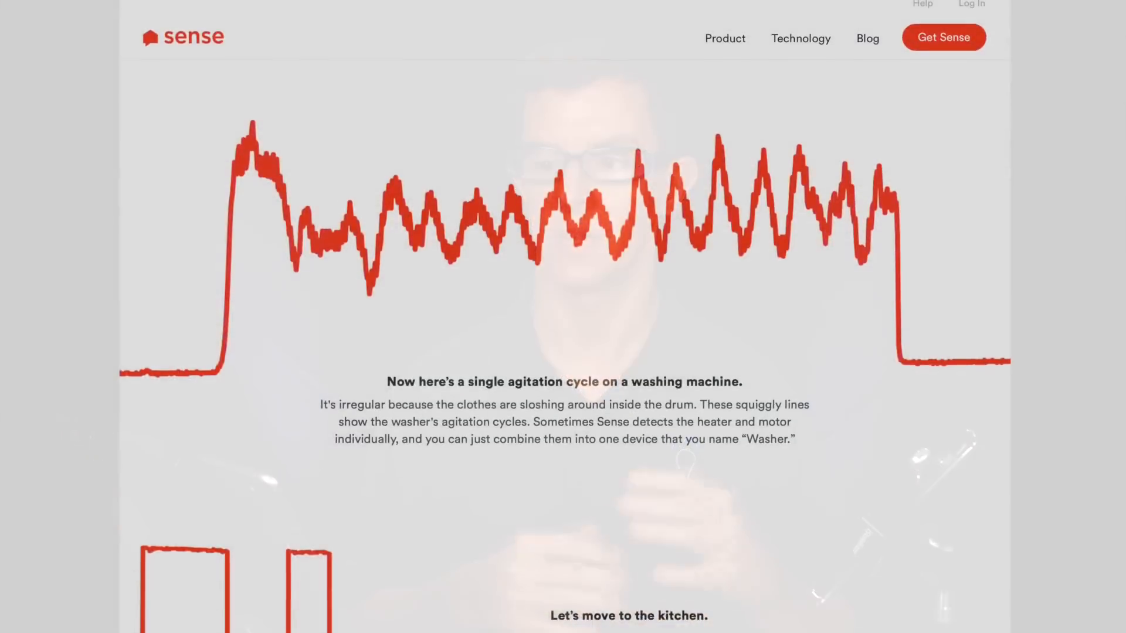
Open Heat pump's details (97 W, about $12 yearly) and keep its suggested name.
{"action": "scroll", "scroll_direction": "down", "scroll_amount": 3}
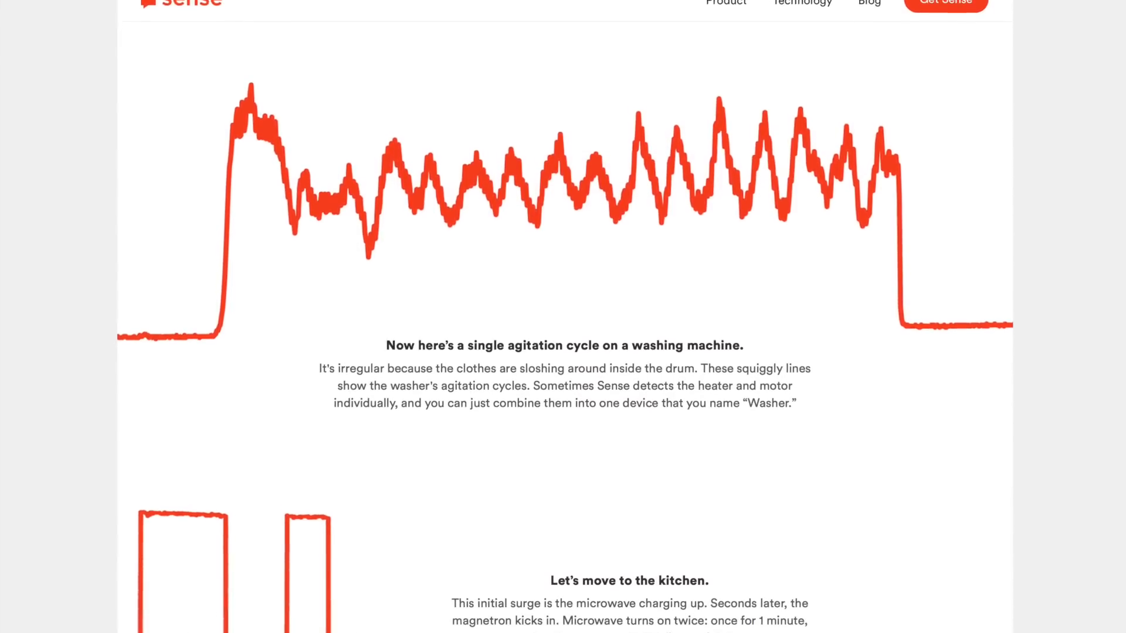
{"action": "scroll", "scroll_direction": "down", "scroll_amount": 3}
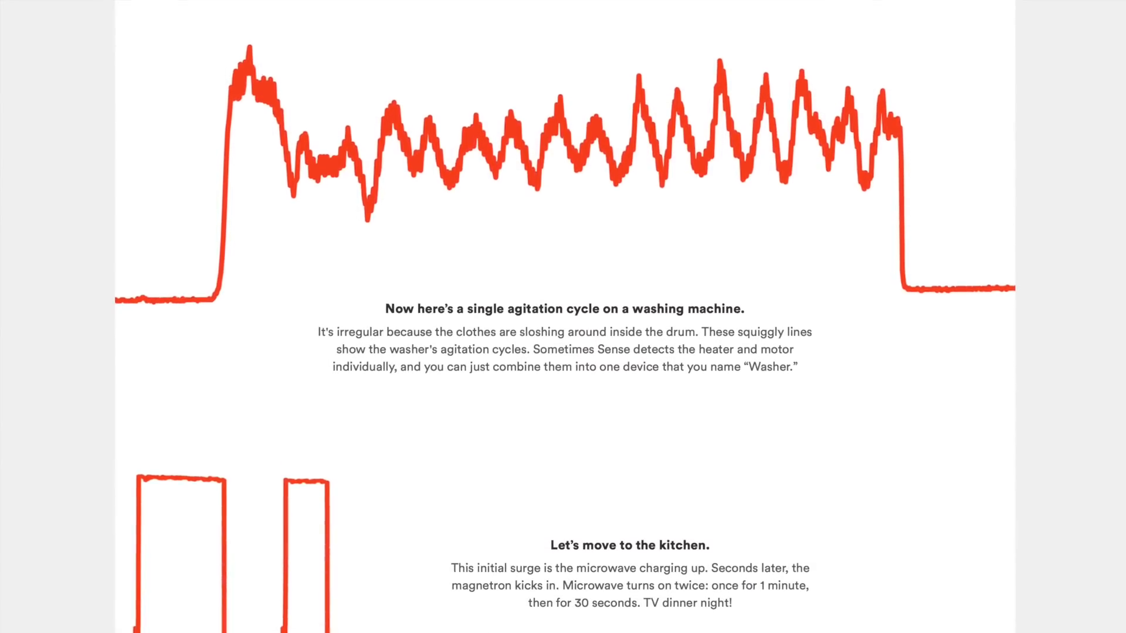
{"action": "scroll", "scroll_direction": "down", "scroll_amount": 3}
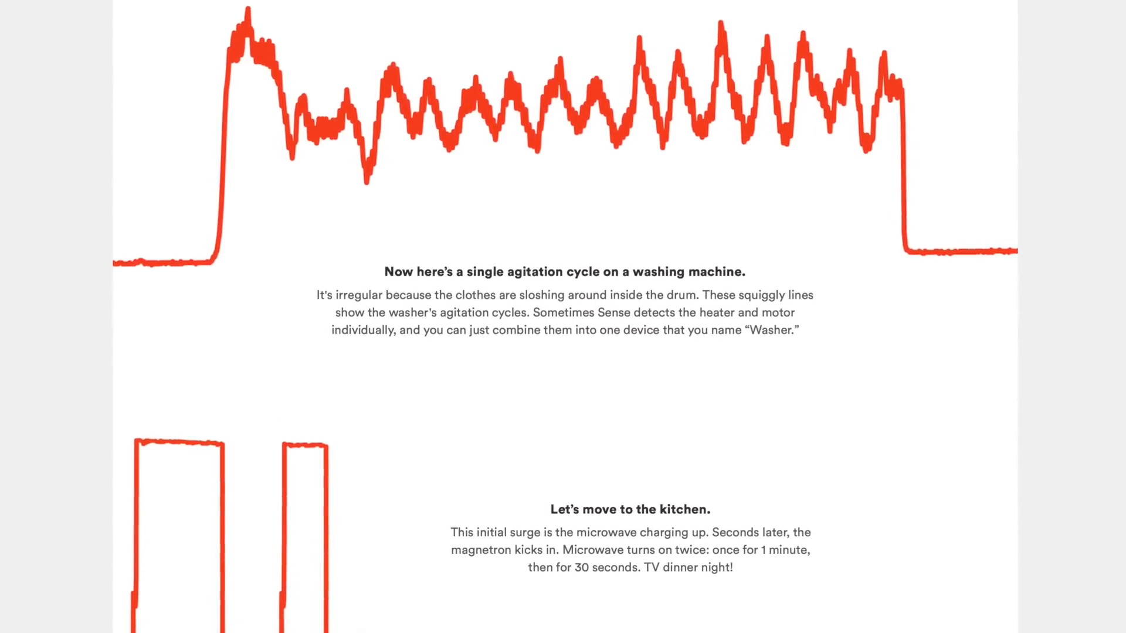
{"action": "scroll", "scroll_direction": "down", "scroll_amount": 3}
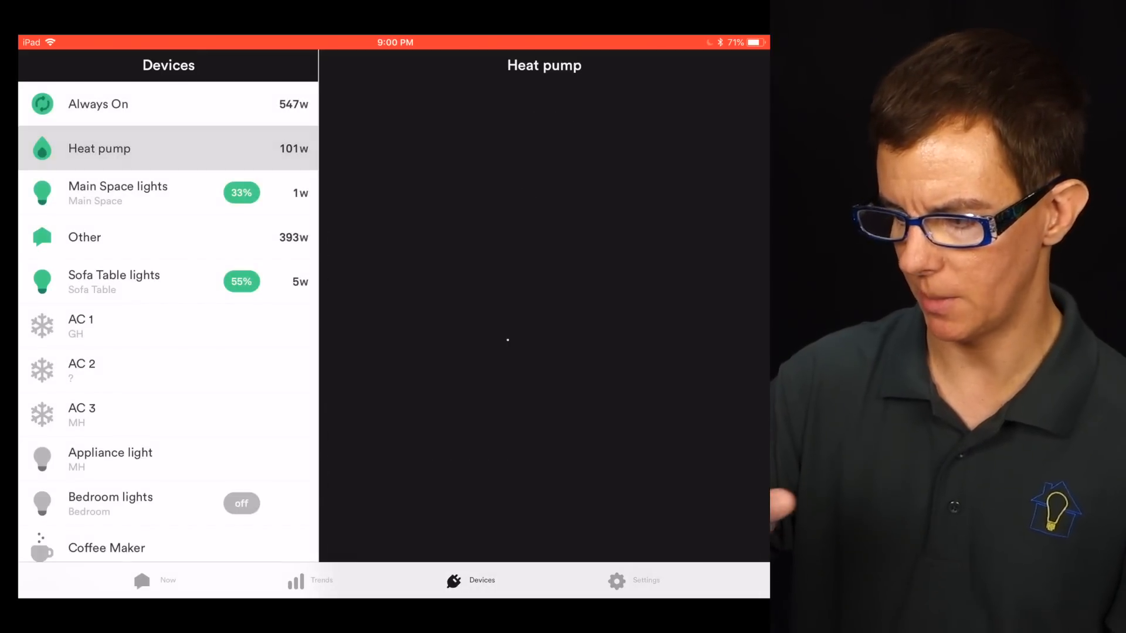
{"action": "left_click", "coordinate": [99, 149]}
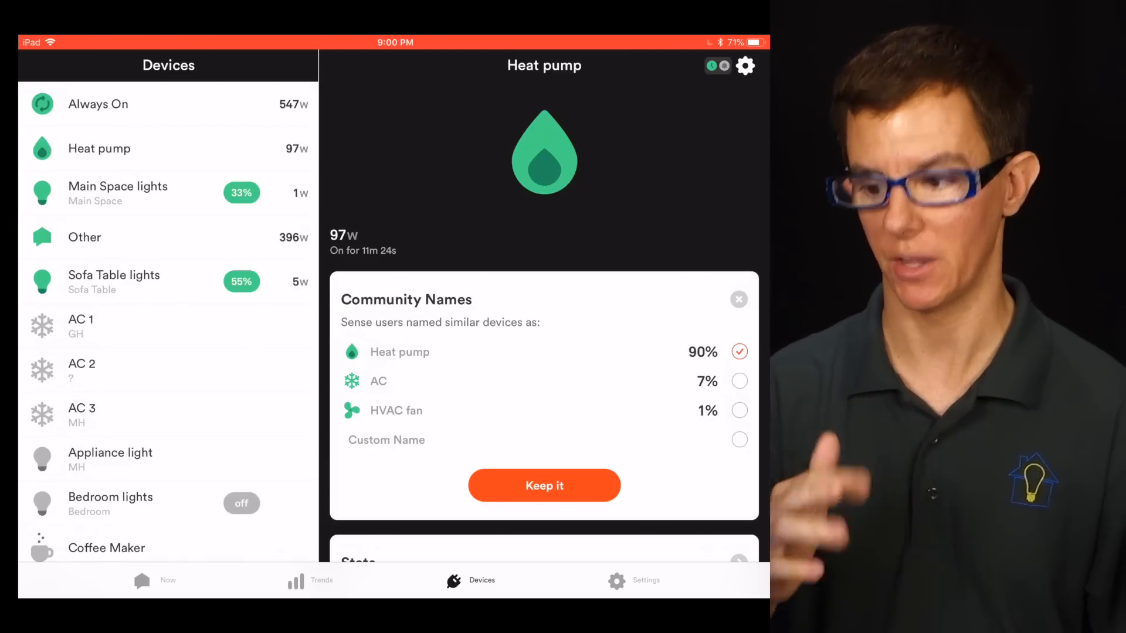
{"action": "left_click", "coordinate": [543, 485]}
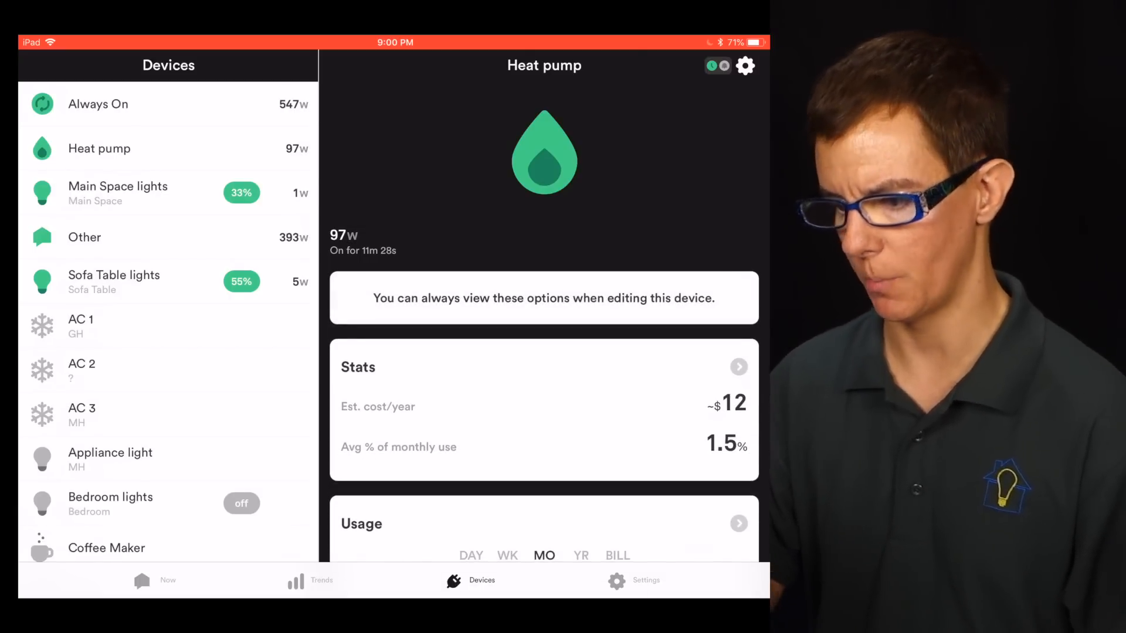
{"action": "left_click", "coordinate": [167, 580]}
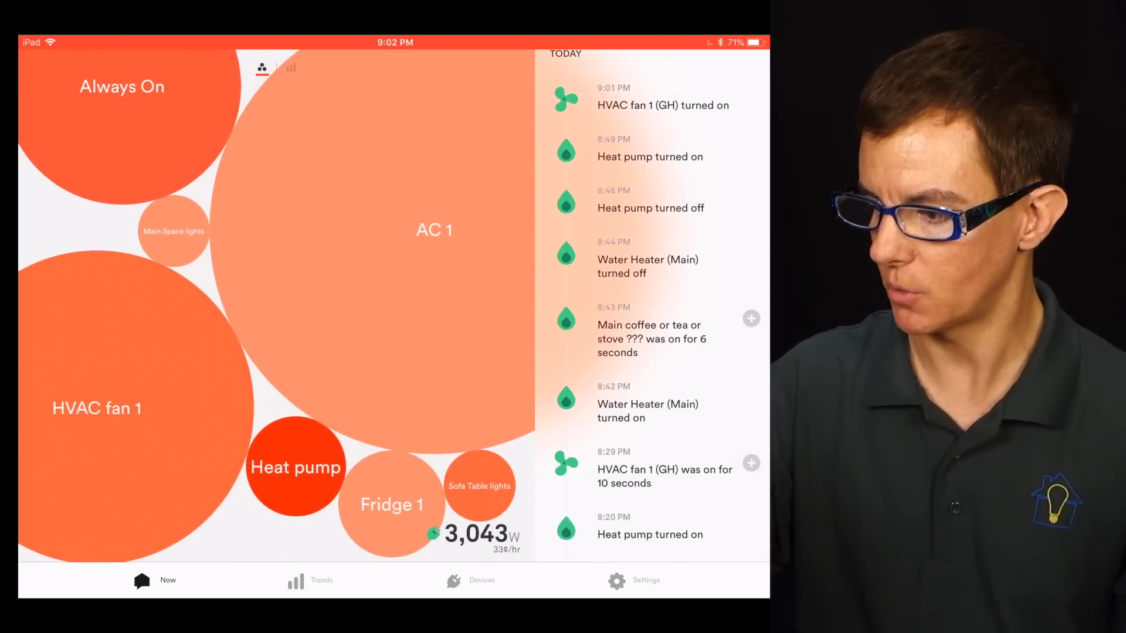
{"action": "left_click", "coordinate": [290, 67]}
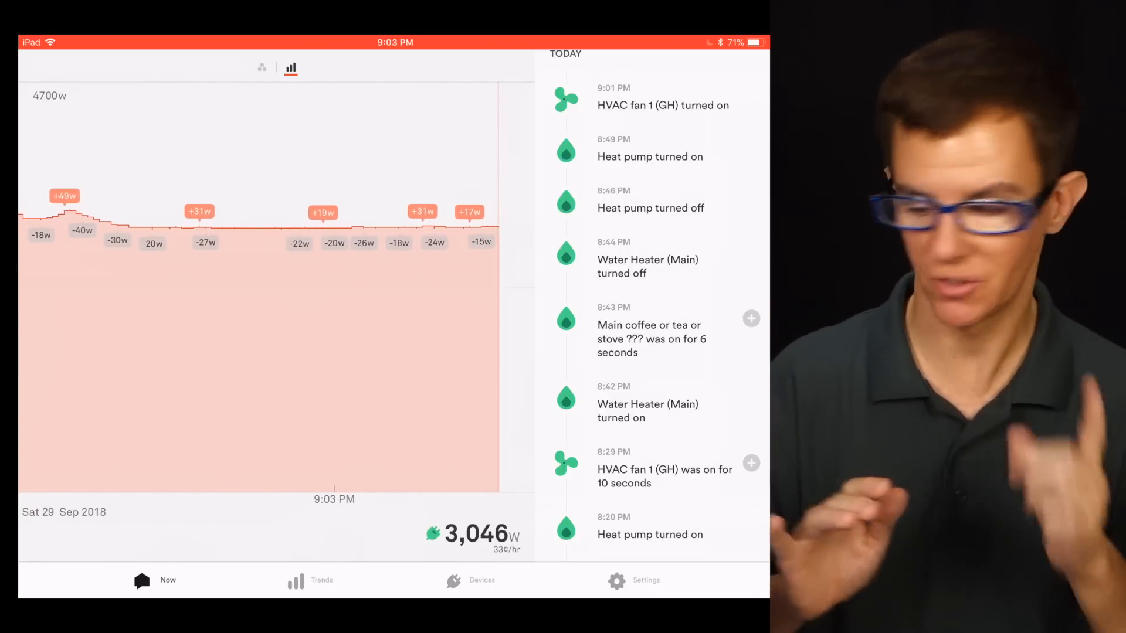
{"action": "left_click", "coordinate": [262, 66]}
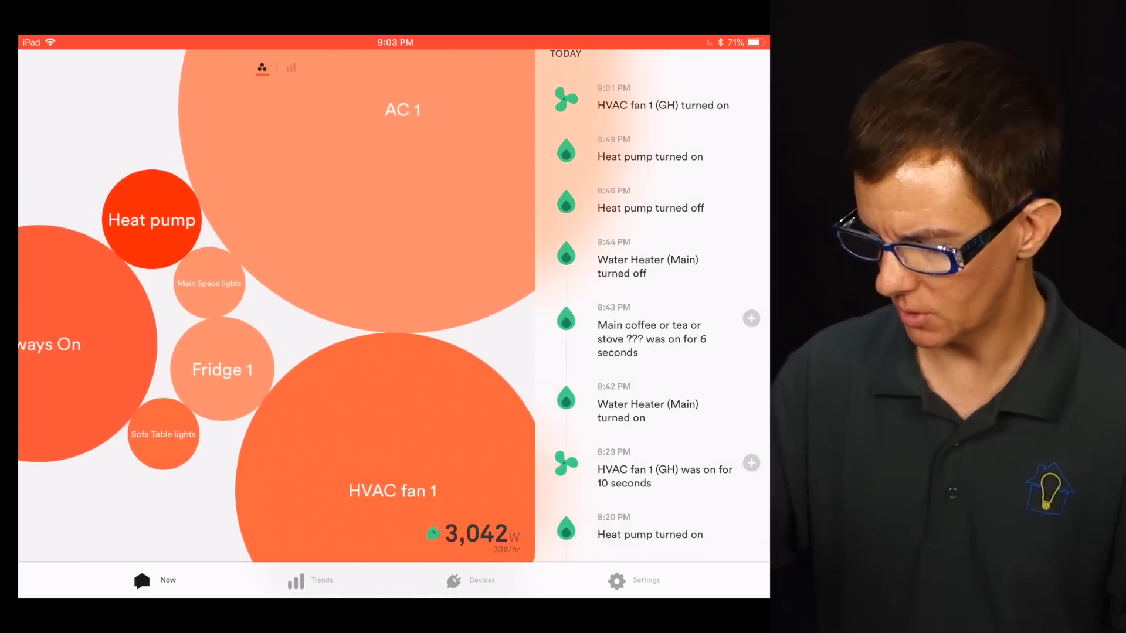
{"action": "left_click", "coordinate": [482, 580]}
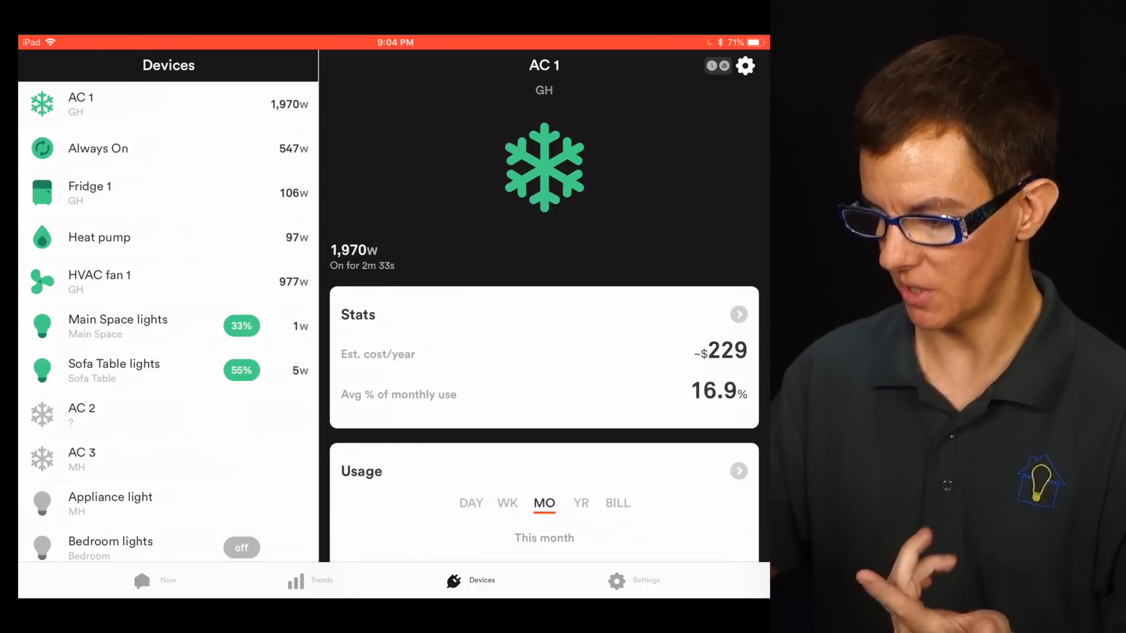
View AC 1's monthly, daily and weekly usage, then open the Other device page.
{"action": "scroll", "scroll_direction": "down", "scroll_amount": 3}
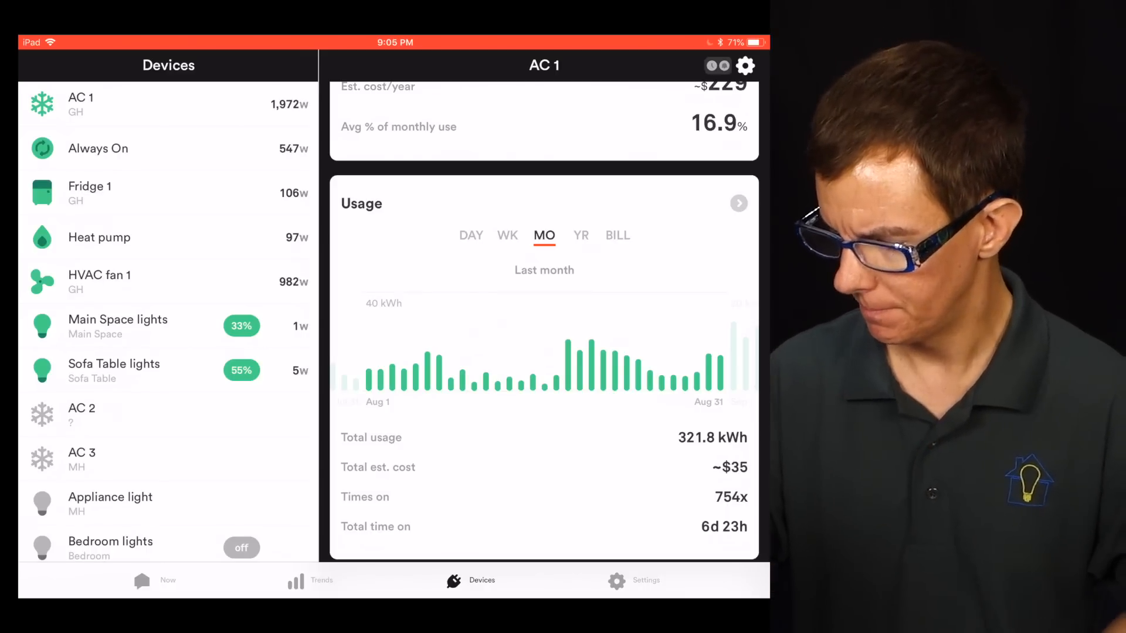
{"action": "left_click", "coordinate": [738, 204]}
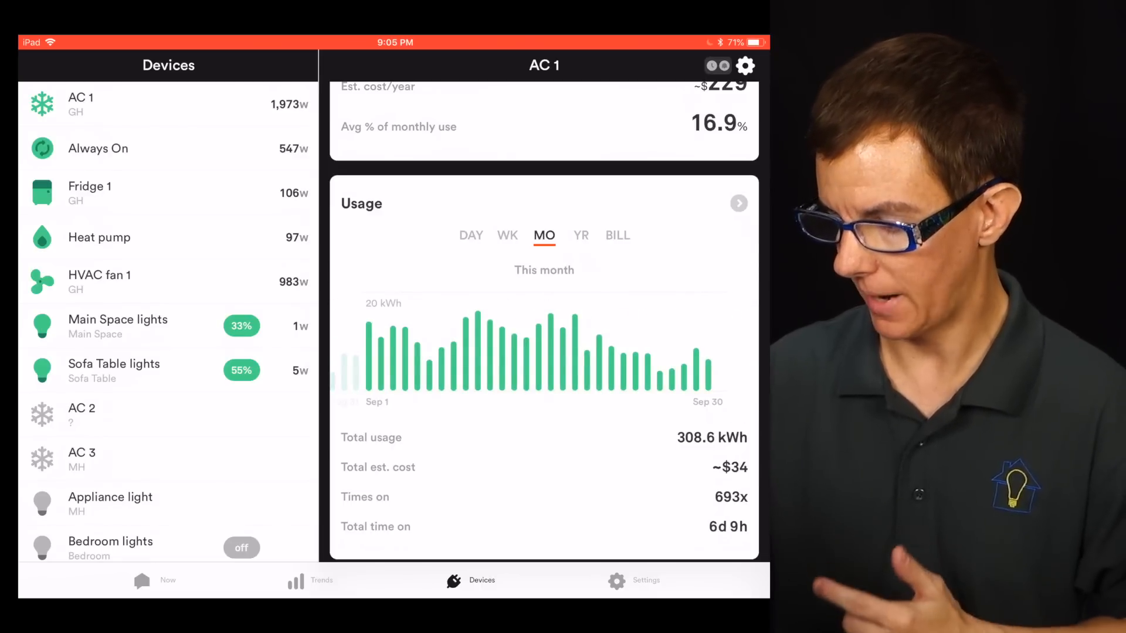
{"action": "left_click", "coordinate": [471, 235]}
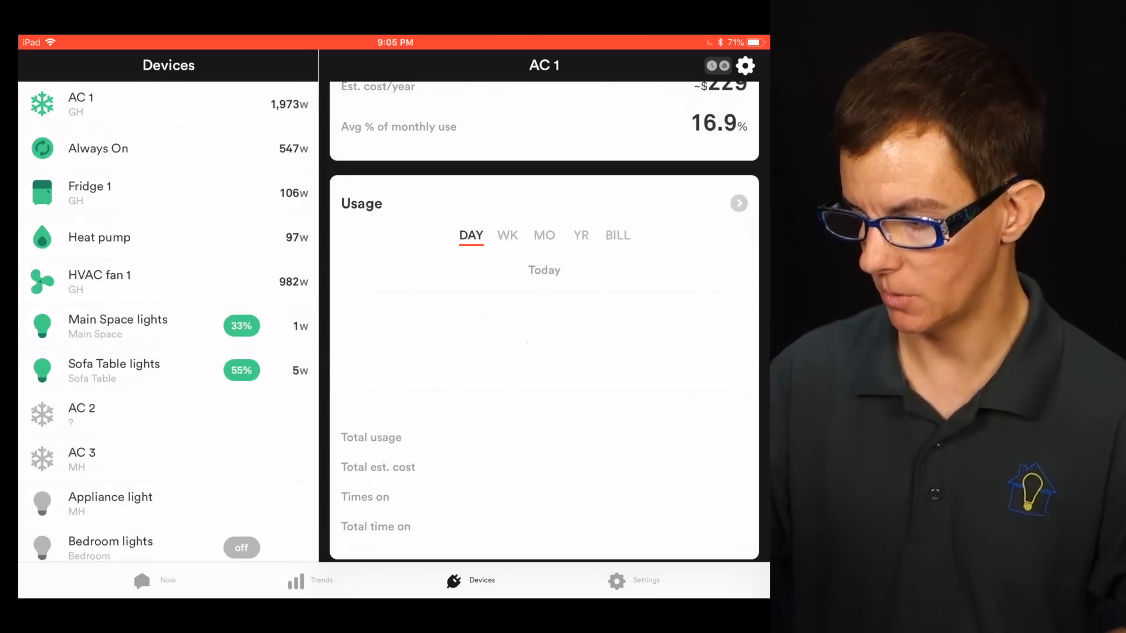
{"action": "left_click", "coordinate": [507, 235]}
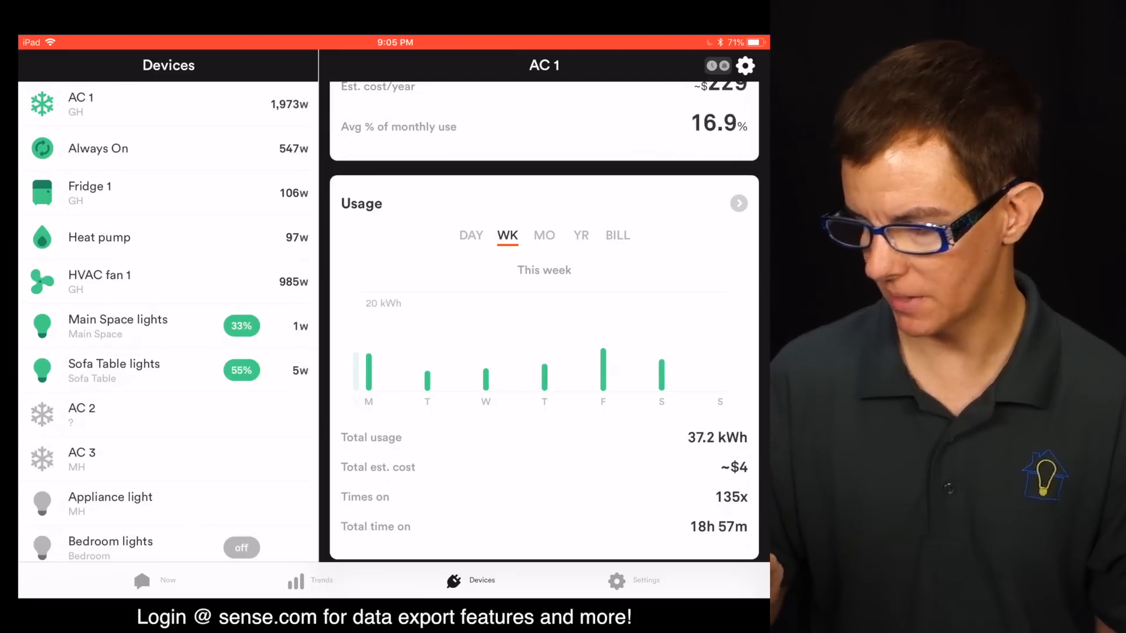
{"action": "left_click", "coordinate": [544, 234]}
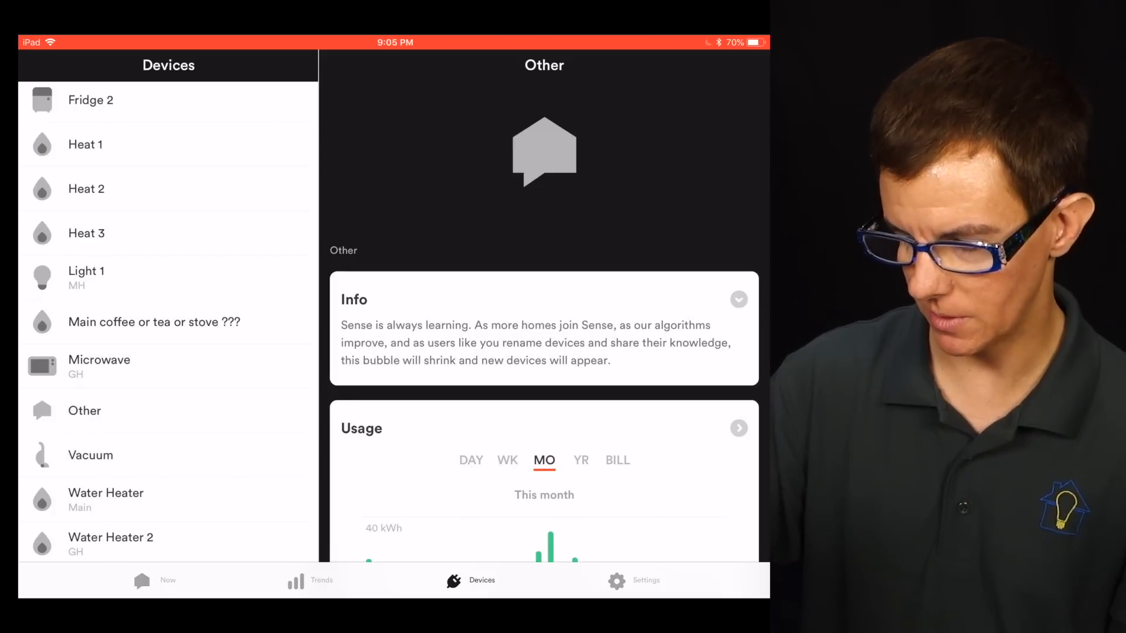
Open the Microwave page (off 5h 12m, about $2 yearly) and scroll its details.
{"action": "left_click", "coordinate": [100, 367]}
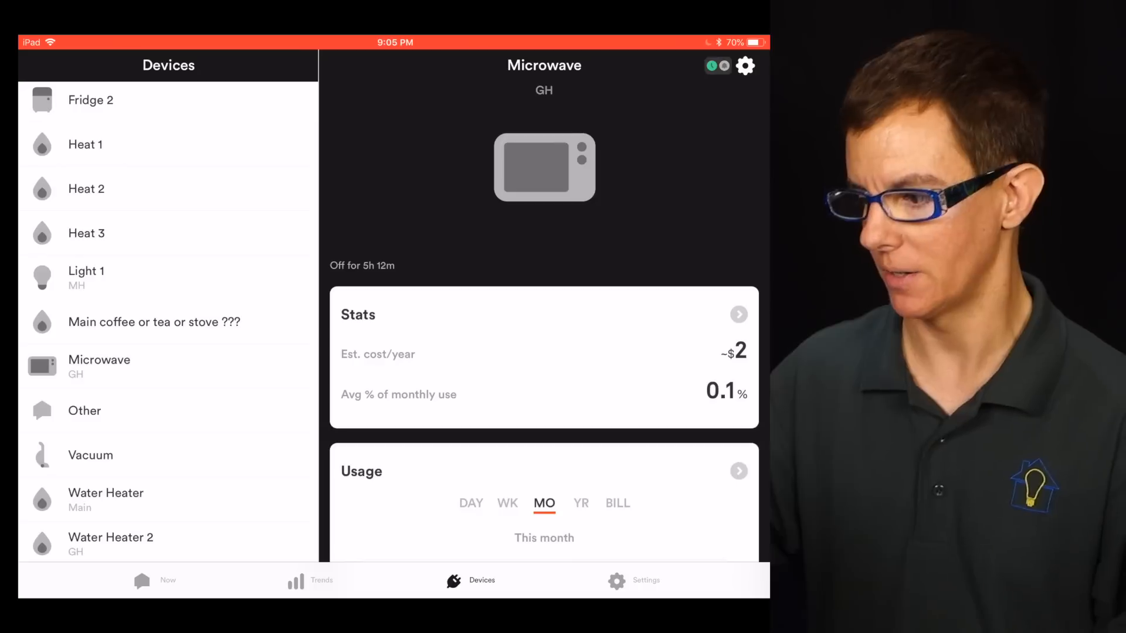
{"action": "scroll", "scroll_direction": "down", "scroll_amount": 3}
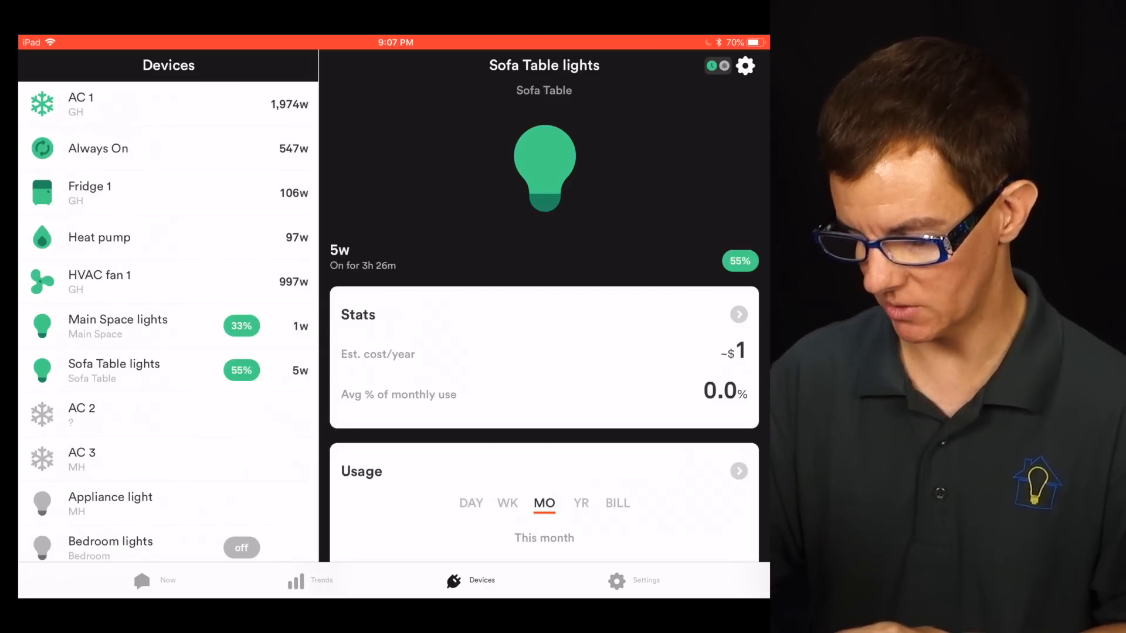
In Trends, highlight Always On and switch to last month (390.4 kWh, ~$43).
{"action": "left_click", "coordinate": [309, 580]}
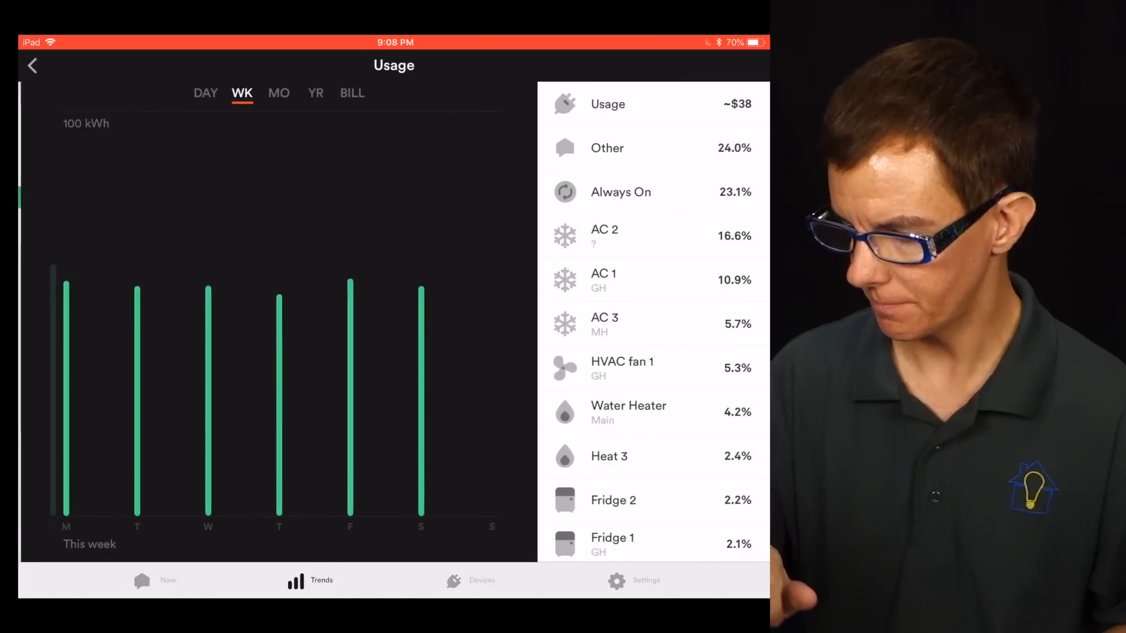
{"action": "left_click", "coordinate": [617, 192]}
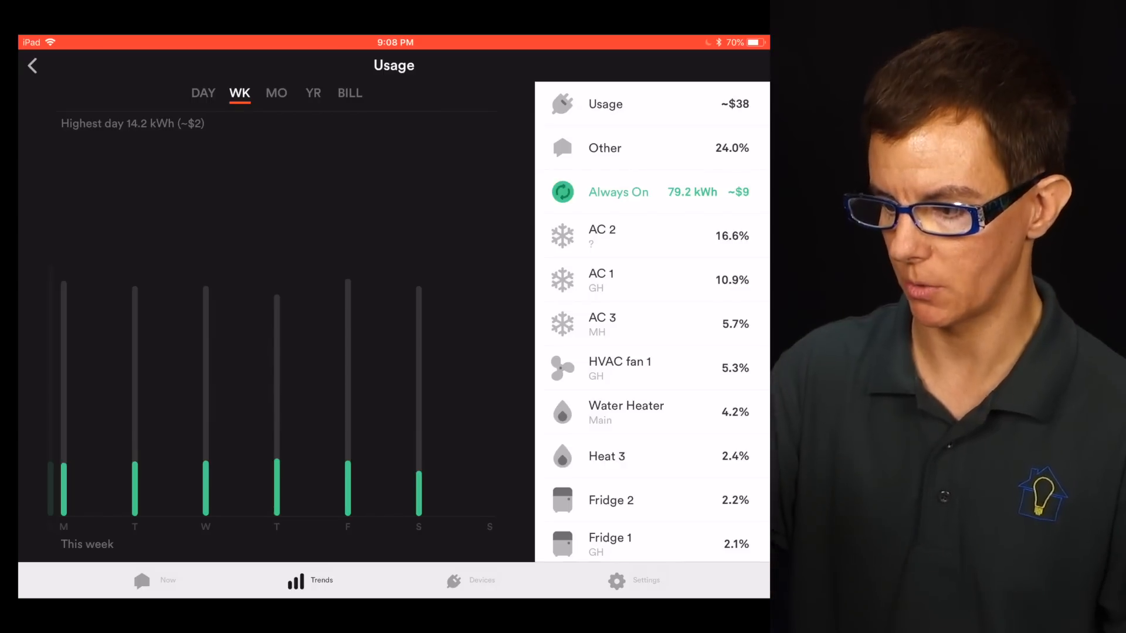
{"action": "left_click", "coordinate": [276, 92]}
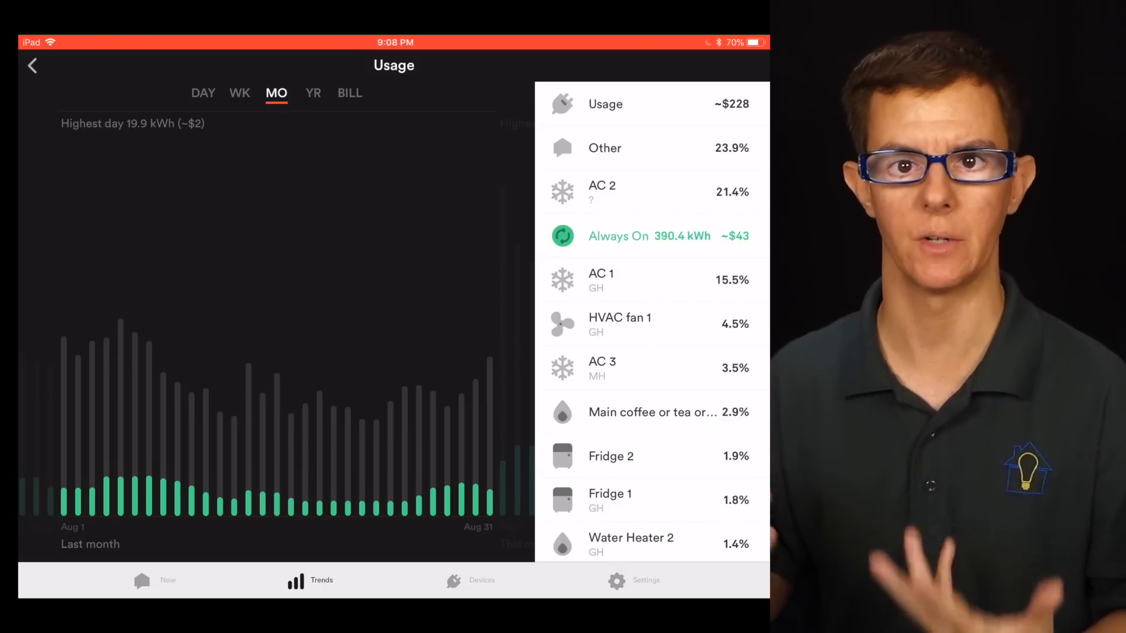
Return to the Now view with live power bubbles totalling 3,082 W.
{"action": "left_click", "coordinate": [480, 580]}
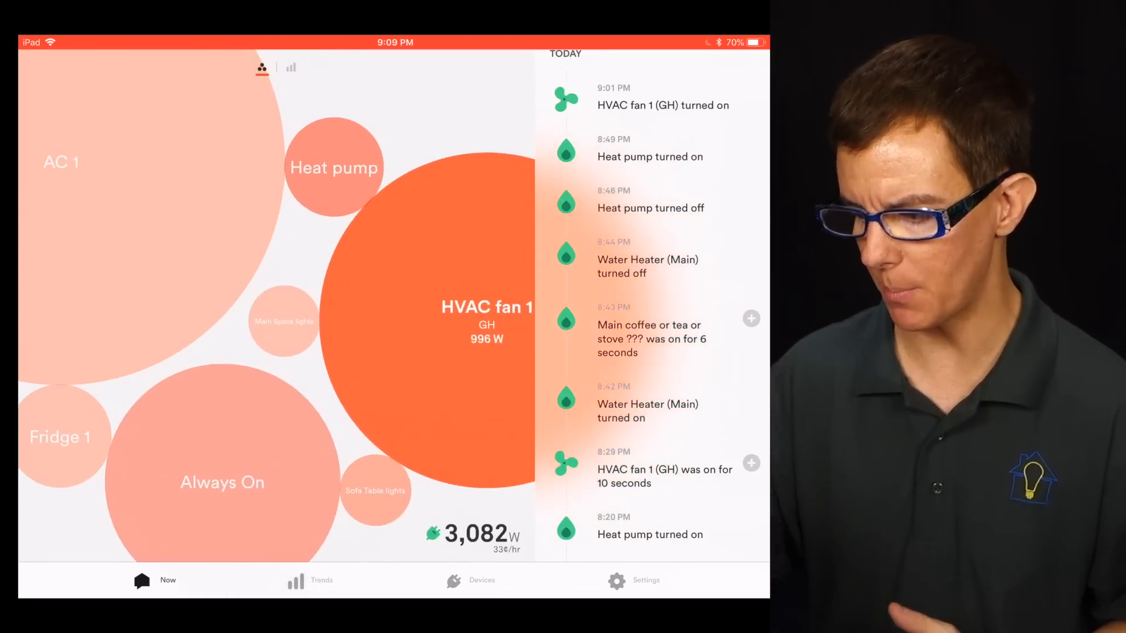
Bring up the Devices list and select Fridge 1, drawing 106 W.
{"action": "left_click", "coordinate": [481, 580]}
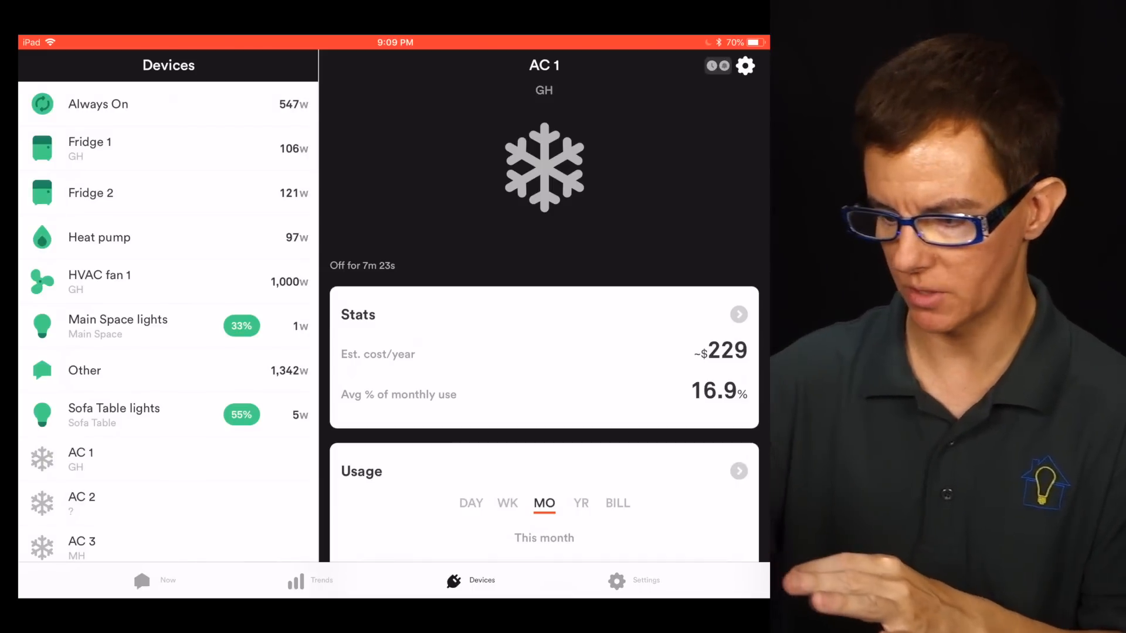
{"action": "left_click", "coordinate": [89, 148]}
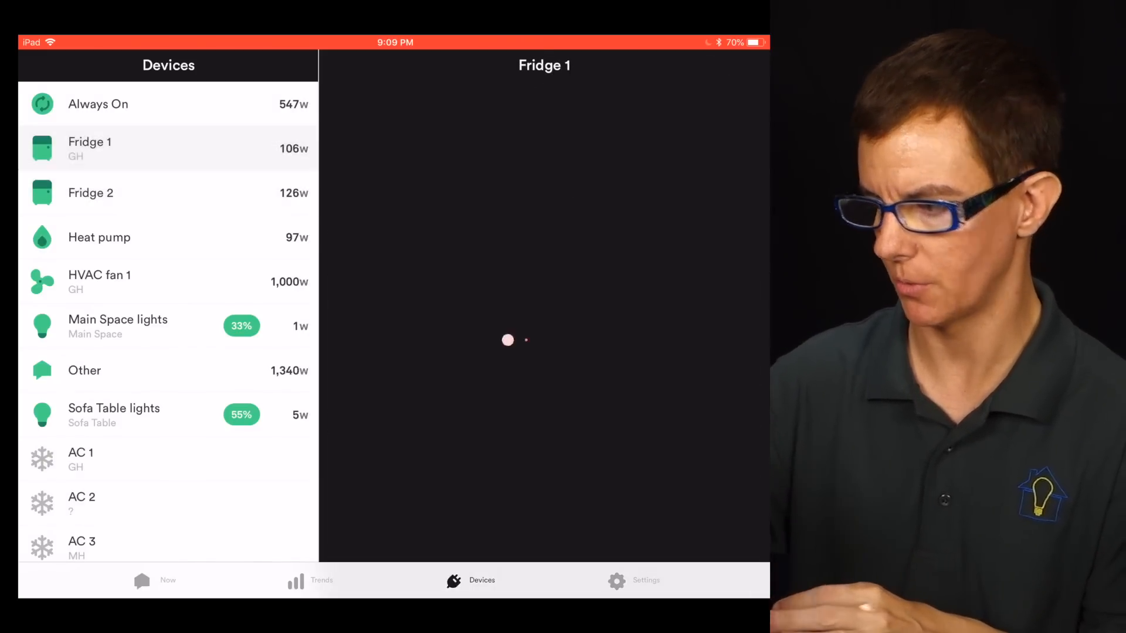
Open Fridge 1's Device Settings on the MANAGE tab.
{"action": "left_click", "coordinate": [90, 147]}
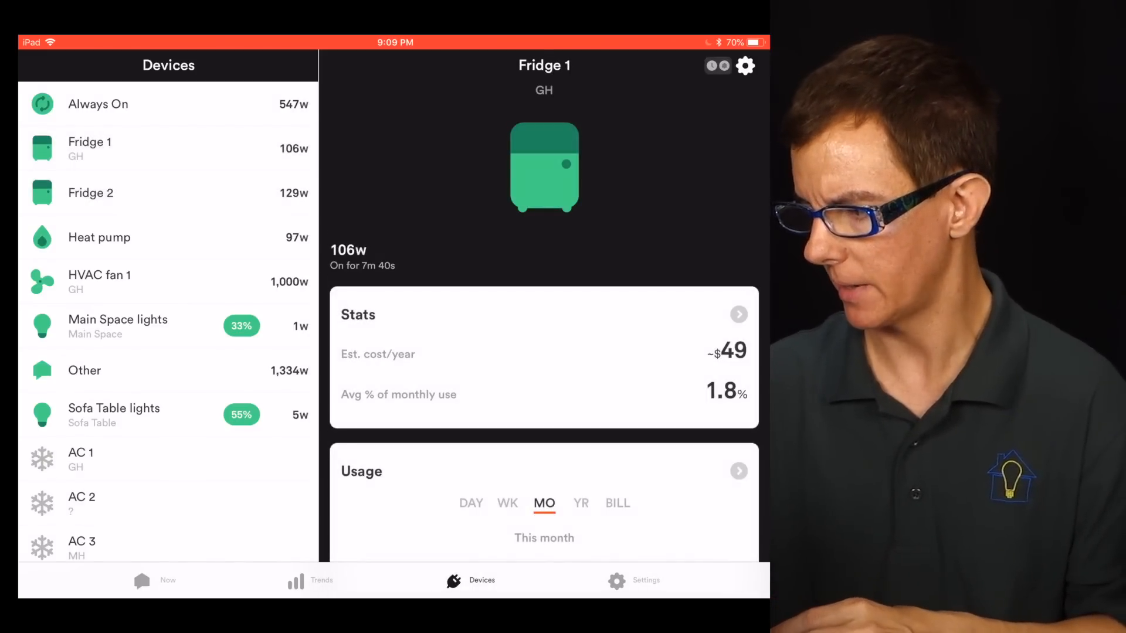
{"action": "left_click", "coordinate": [745, 65]}
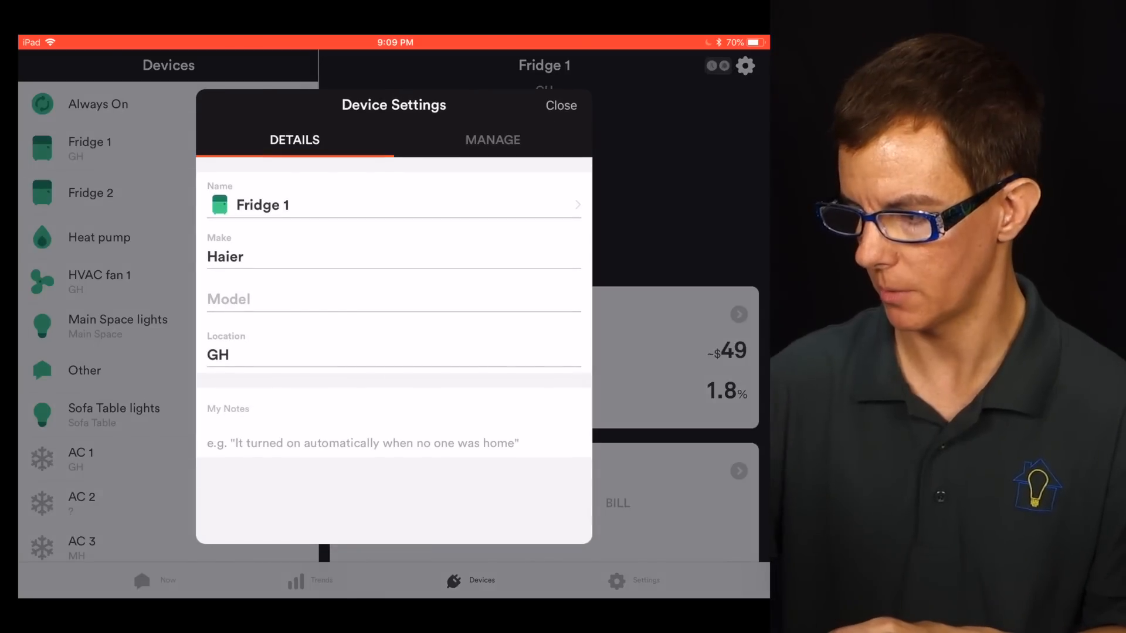
{"action": "left_click", "coordinate": [492, 140]}
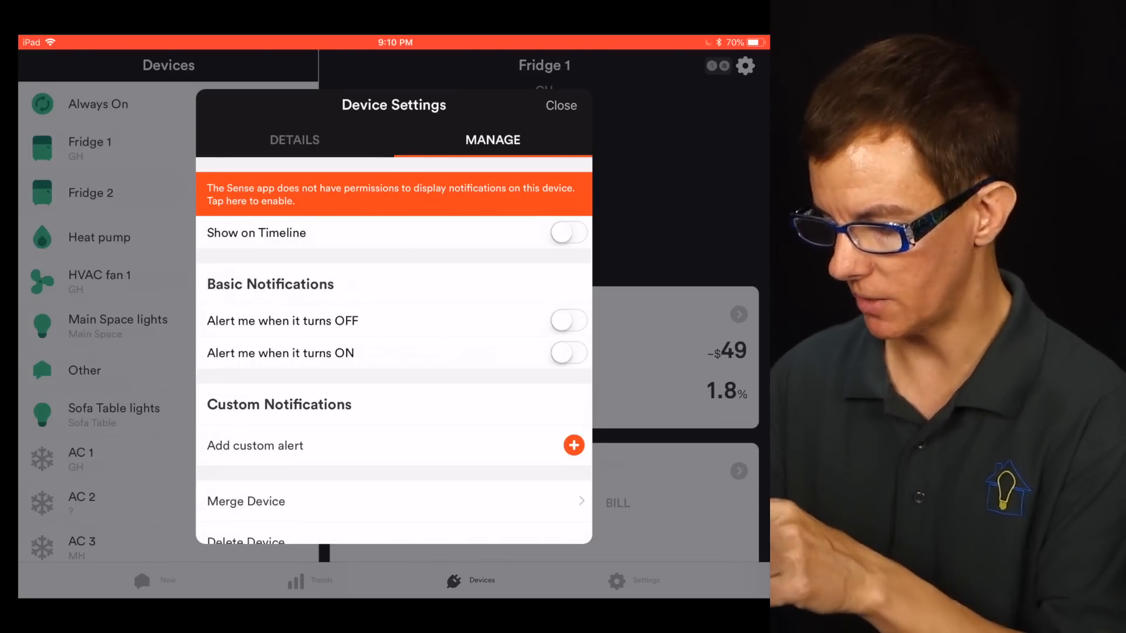
Draft a Fridge 1 custom alert that notifies if it stays off for 24 minutes.
{"action": "left_click", "coordinate": [574, 445]}
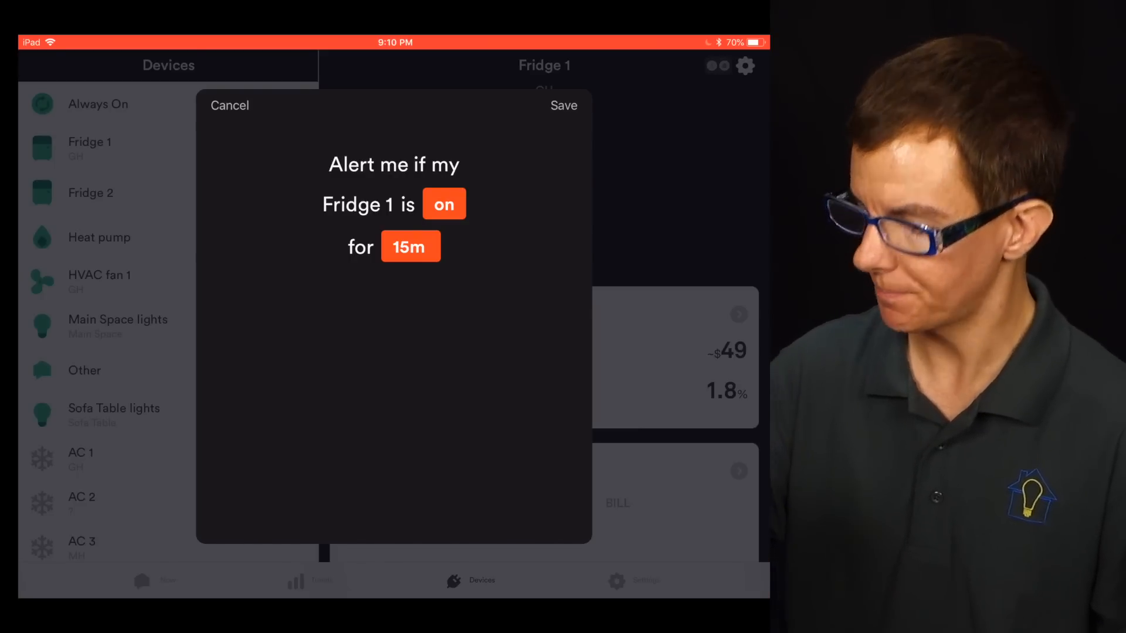
{"action": "left_click", "coordinate": [410, 247]}
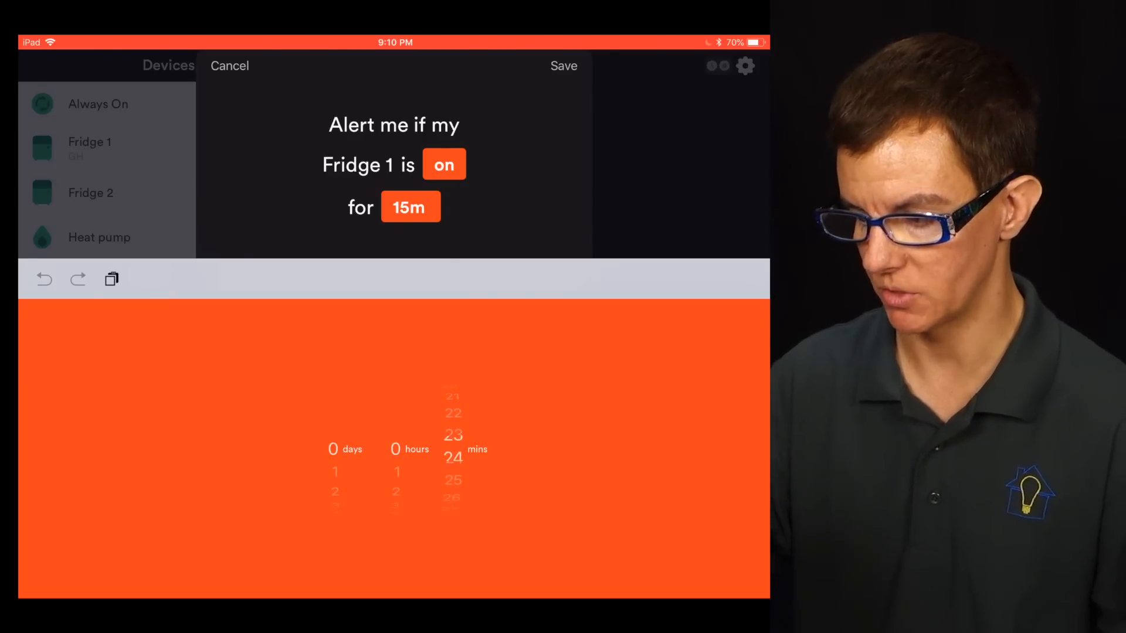
{"action": "left_click", "coordinate": [443, 164]}
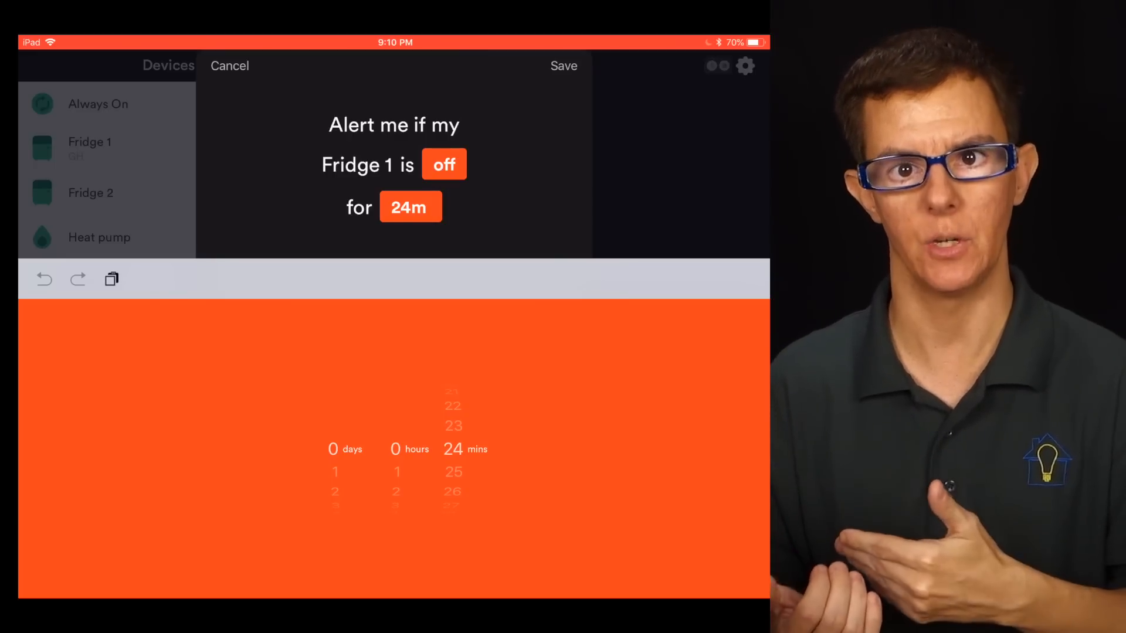
Save the Fridge 1 off-for-24-minutes custom alert.
{"action": "left_click", "coordinate": [230, 66]}
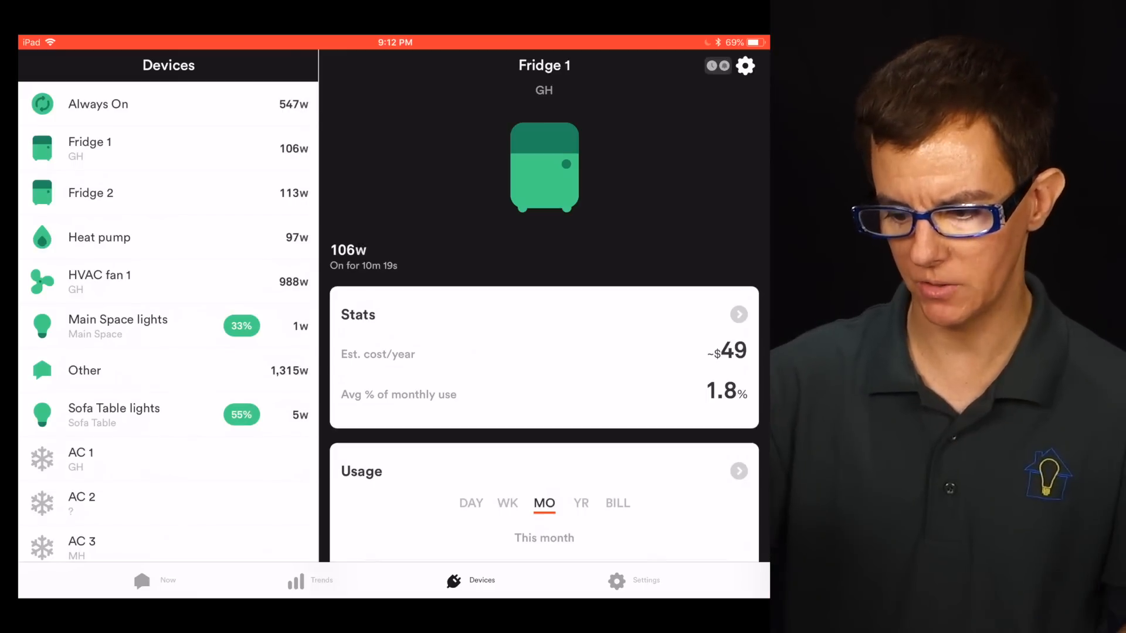
Scroll the Devices list, then show live power bubbles totalling 3,182 W.
{"action": "scroll", "scroll_direction": "down", "scroll_amount": 3}
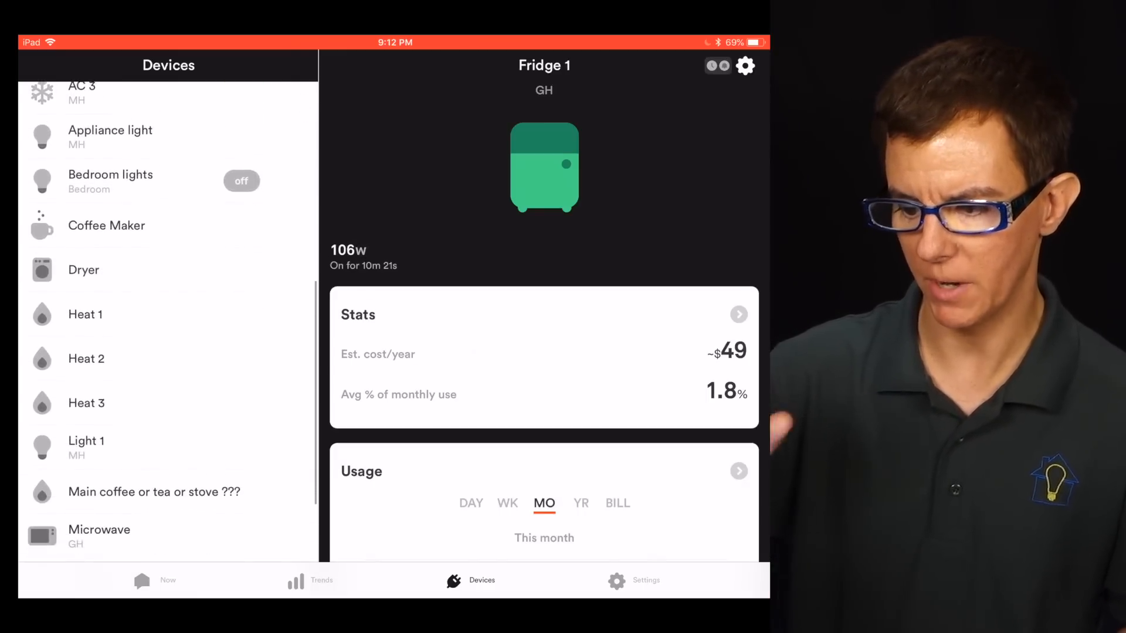
{"action": "scroll", "scroll_direction": "down", "scroll_amount": 3}
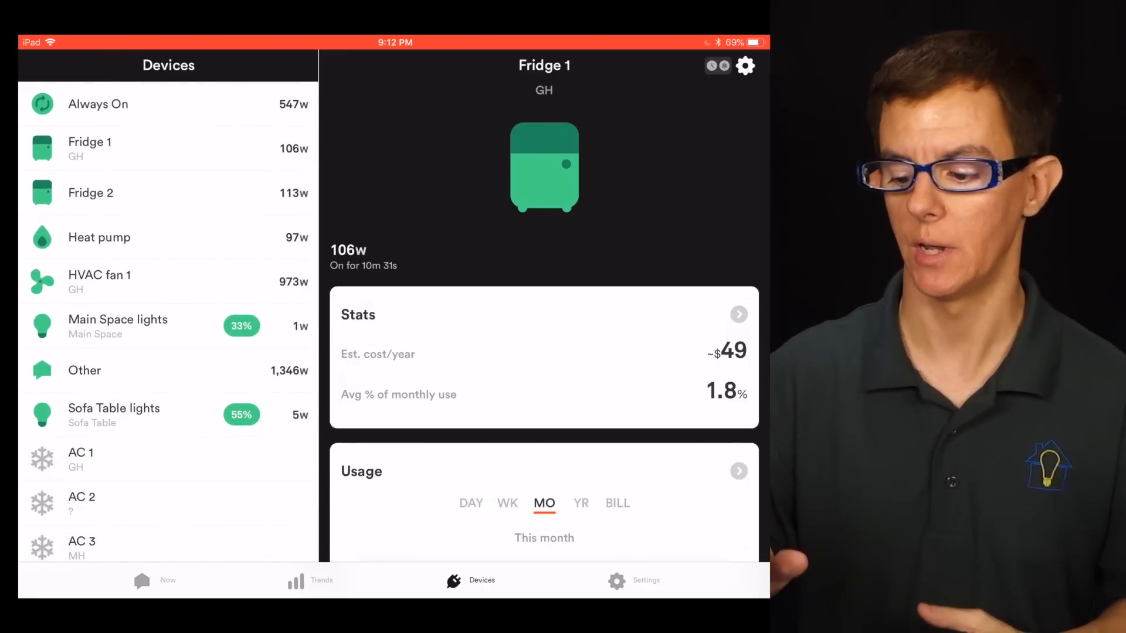
{"action": "left_click", "coordinate": [167, 581]}
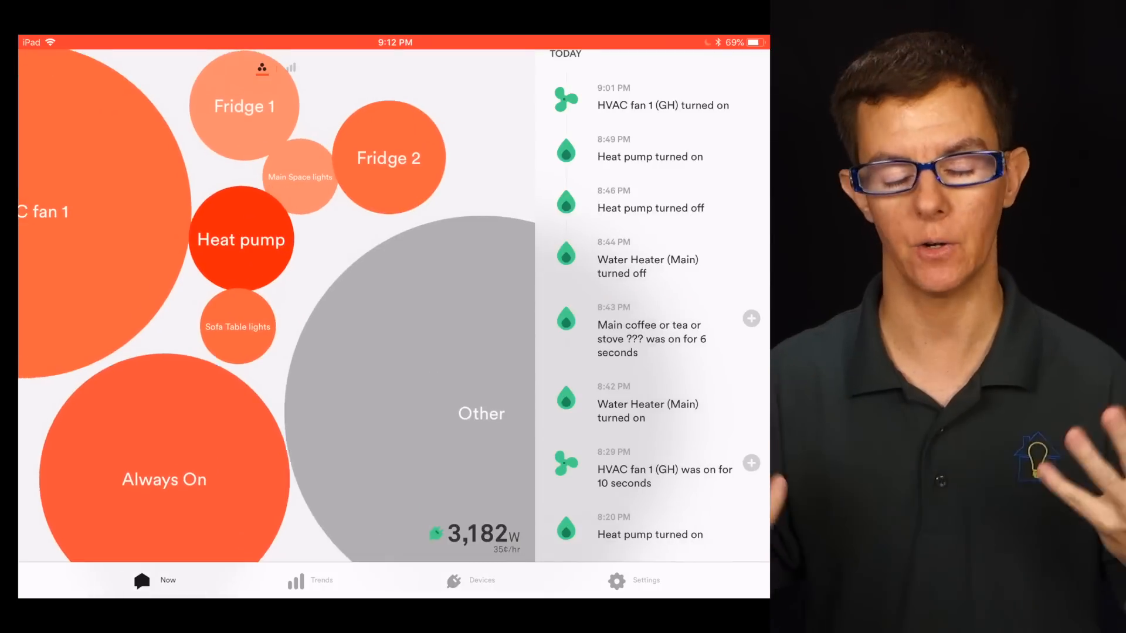